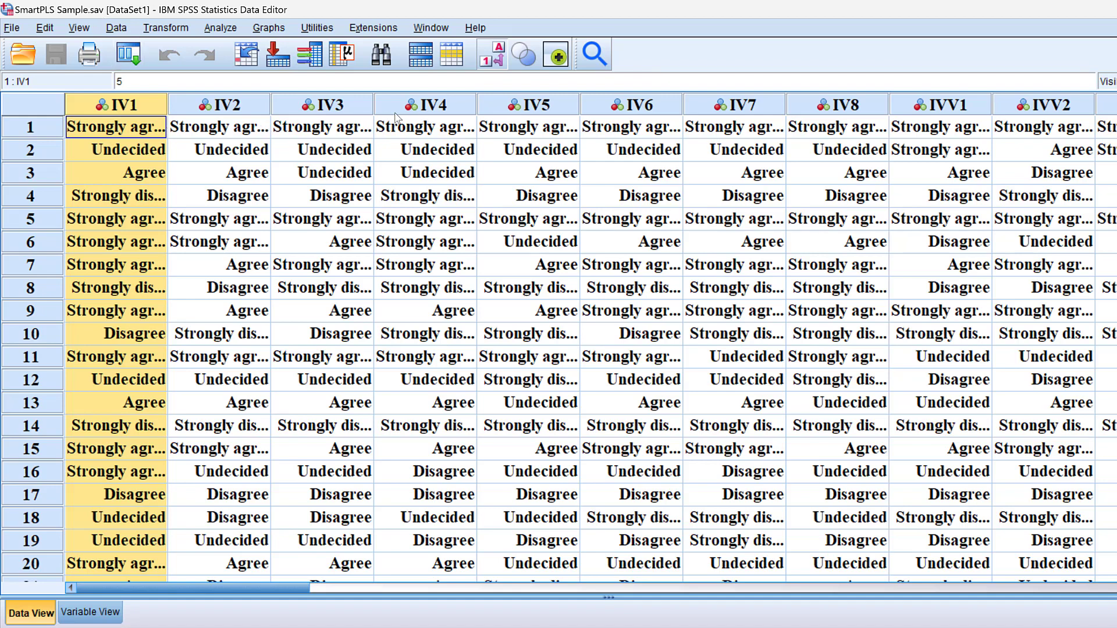
mouse_move(128, 508)
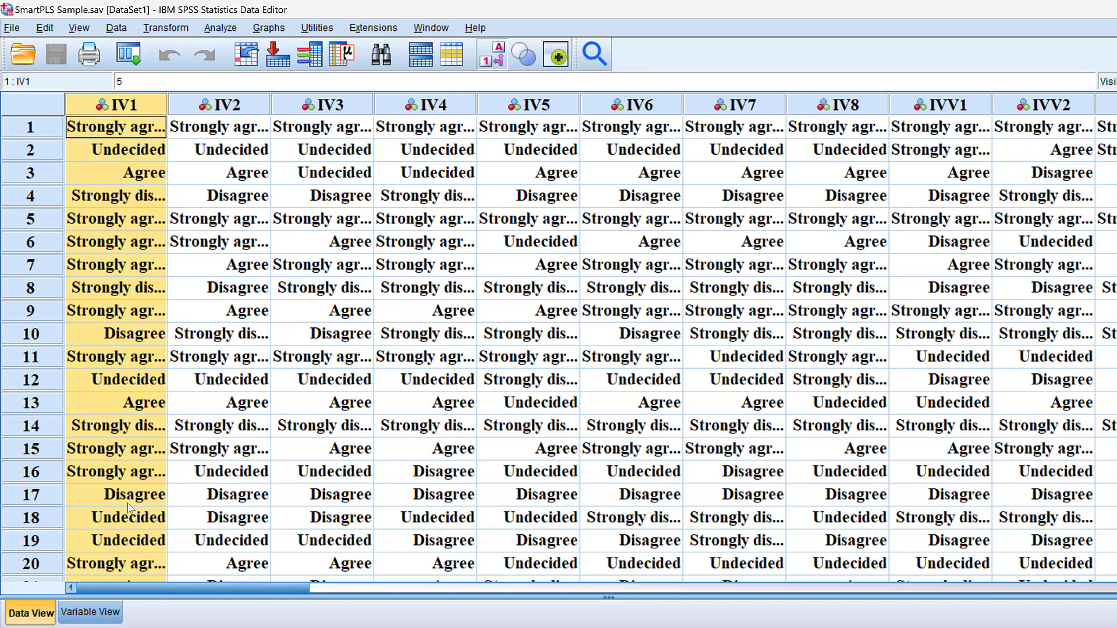
Open the Analyze menu to reach Dimension Reduction and Factor.
scroll(right, 3)
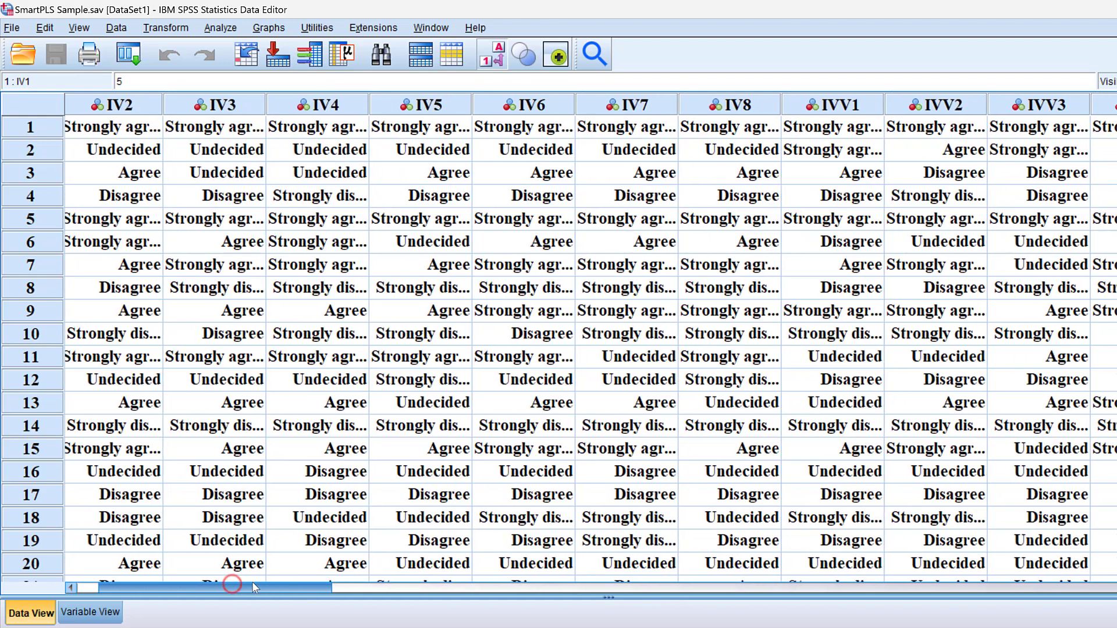
mouse_move(327, 226)
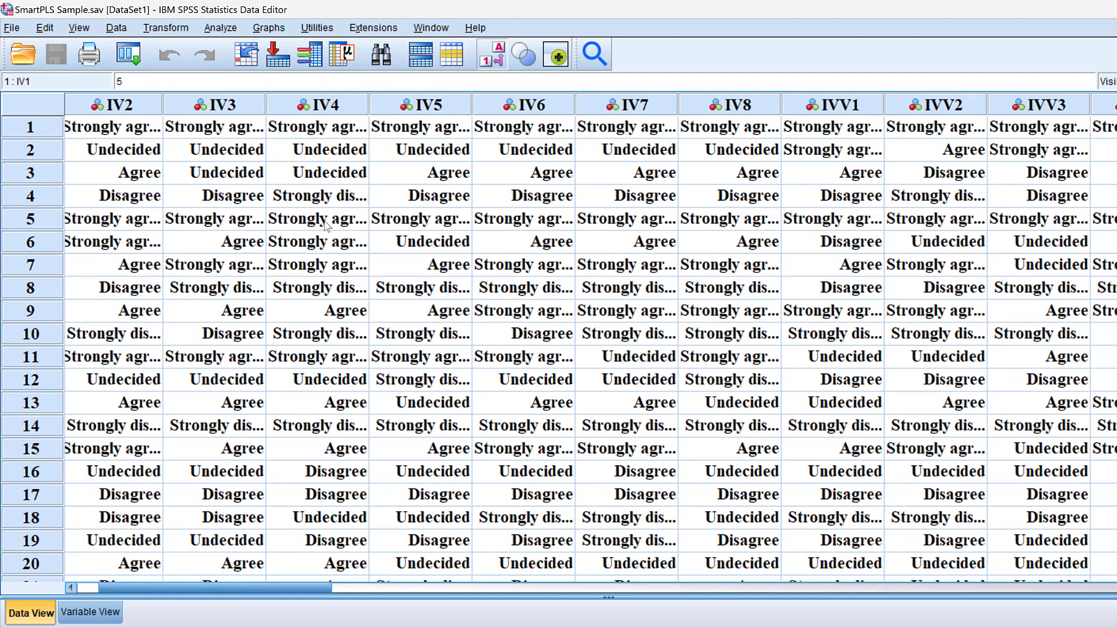
mouse_move(371, 197)
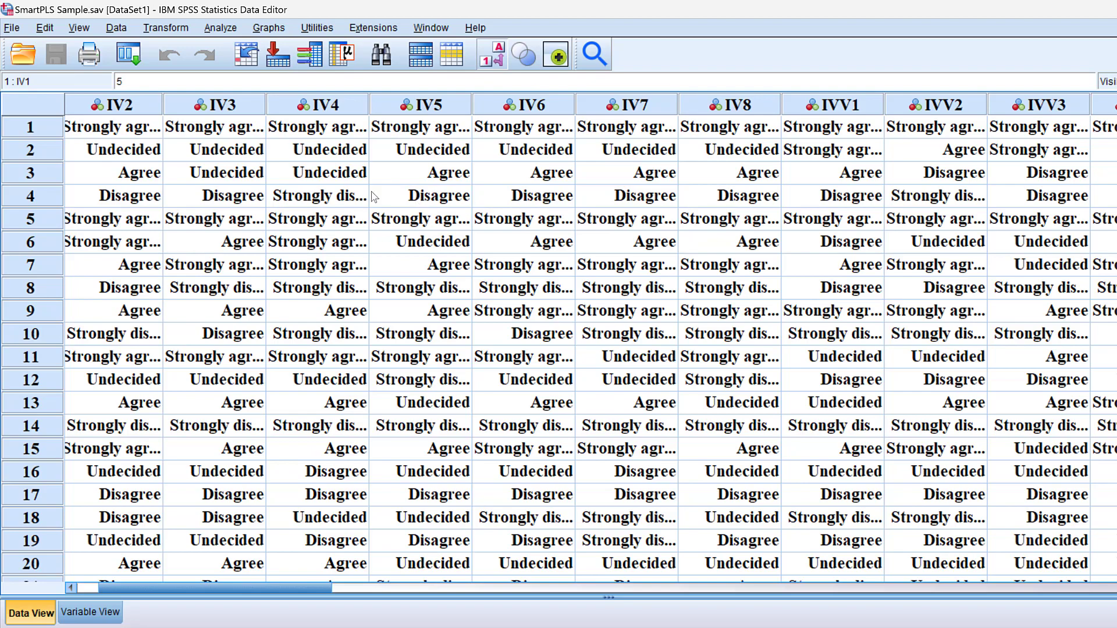
mouse_move(769, 424)
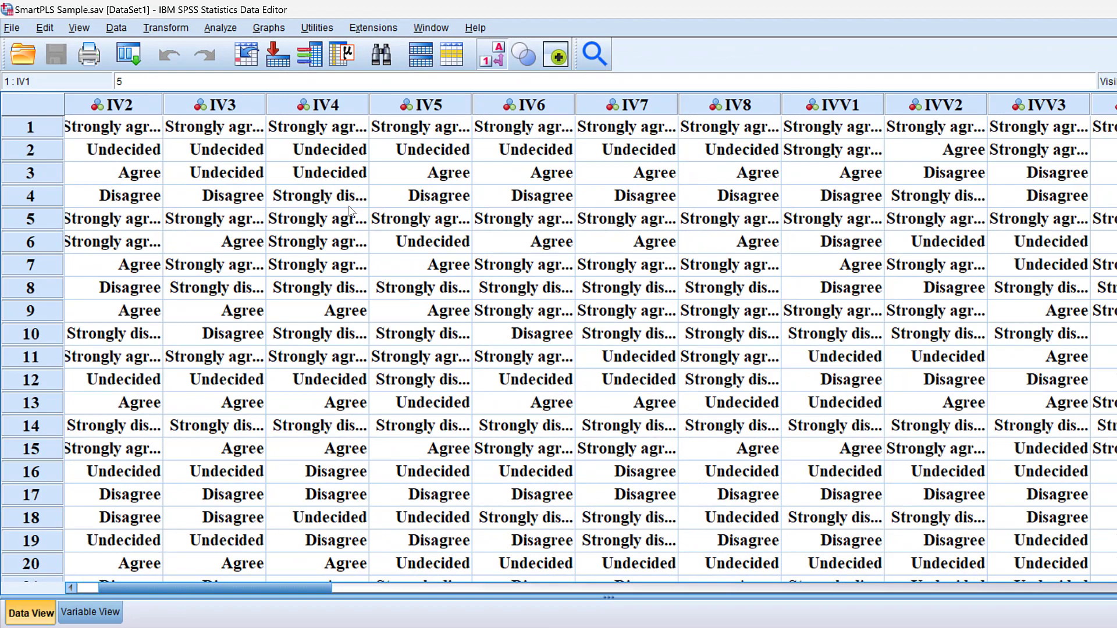
click(220, 27)
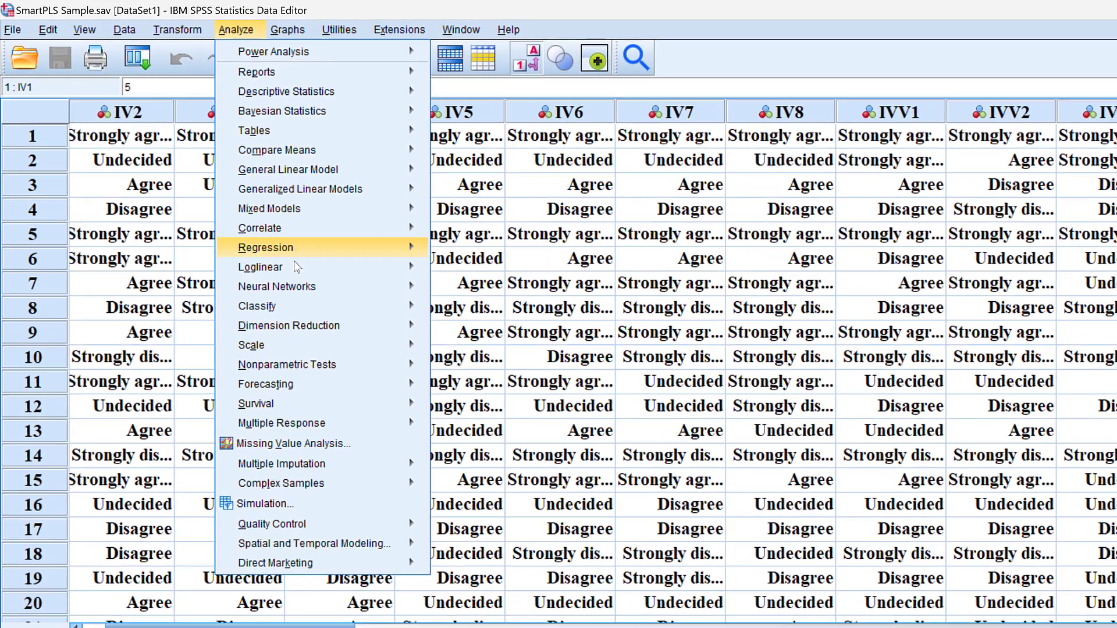
mouse_move(291, 329)
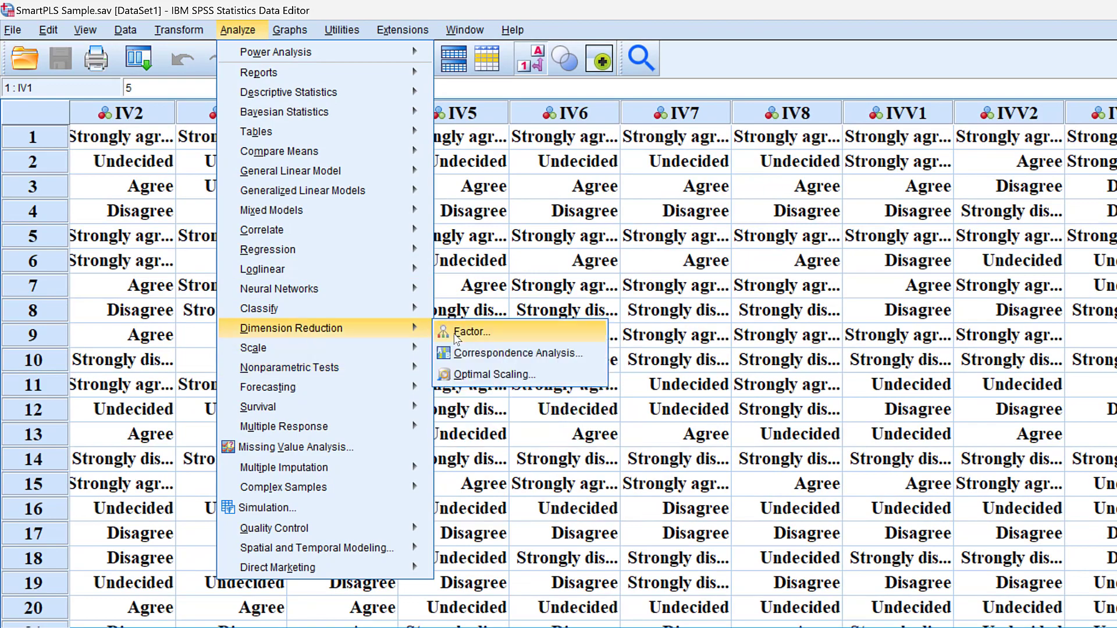
Open Factor Analysis and add the IV, IVV items and DV1 as analysis variables.
click(469, 332)
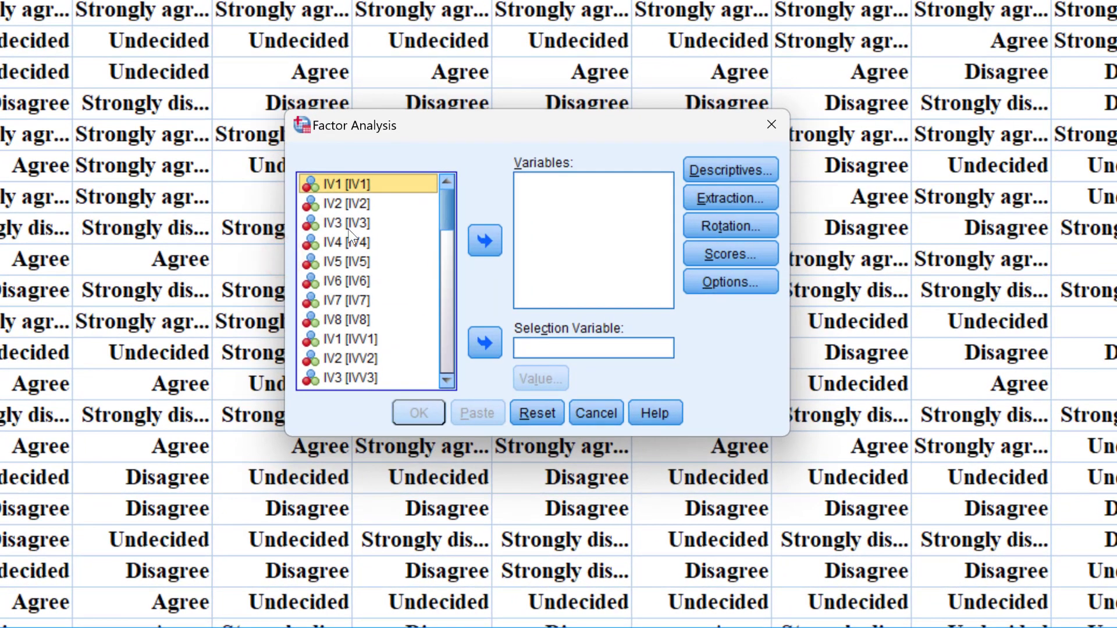
scroll(down, 3)
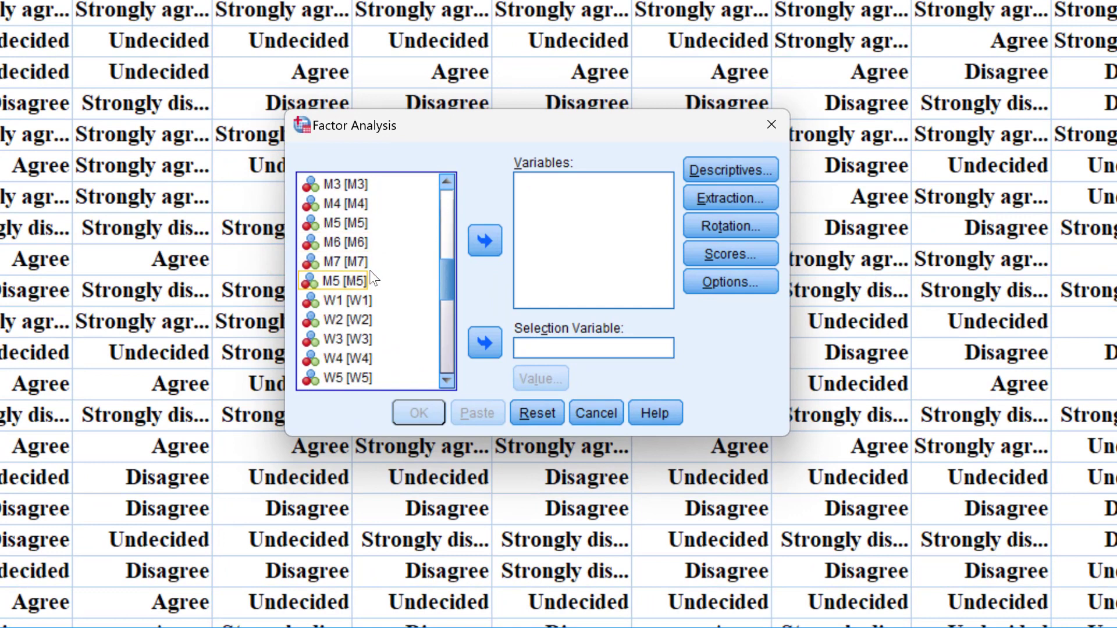
scroll(up, 3)
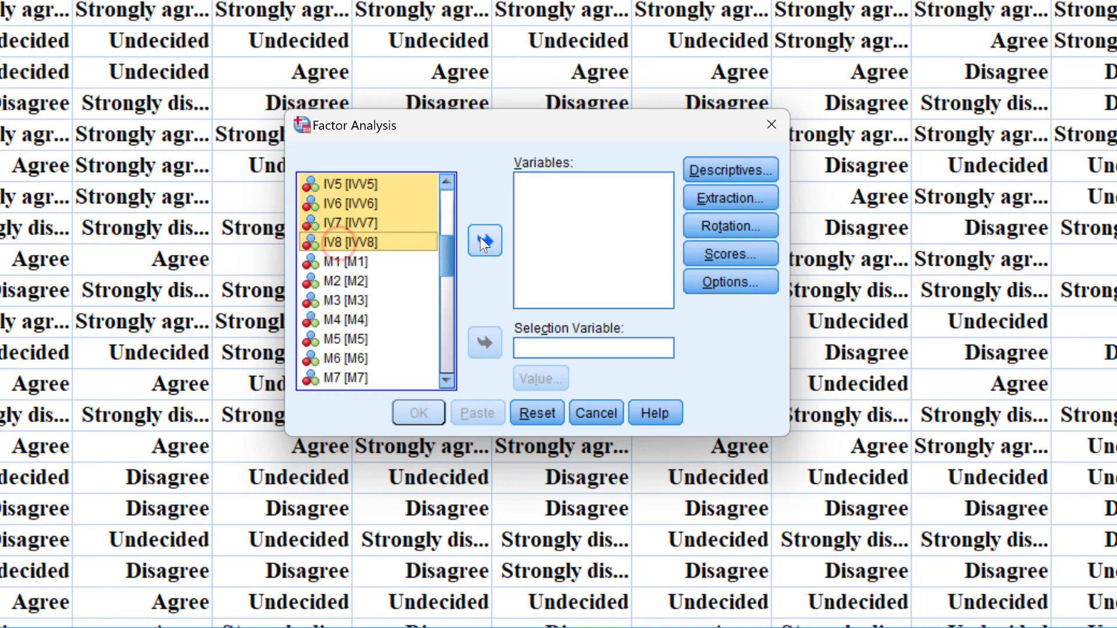
scroll(up, 3)
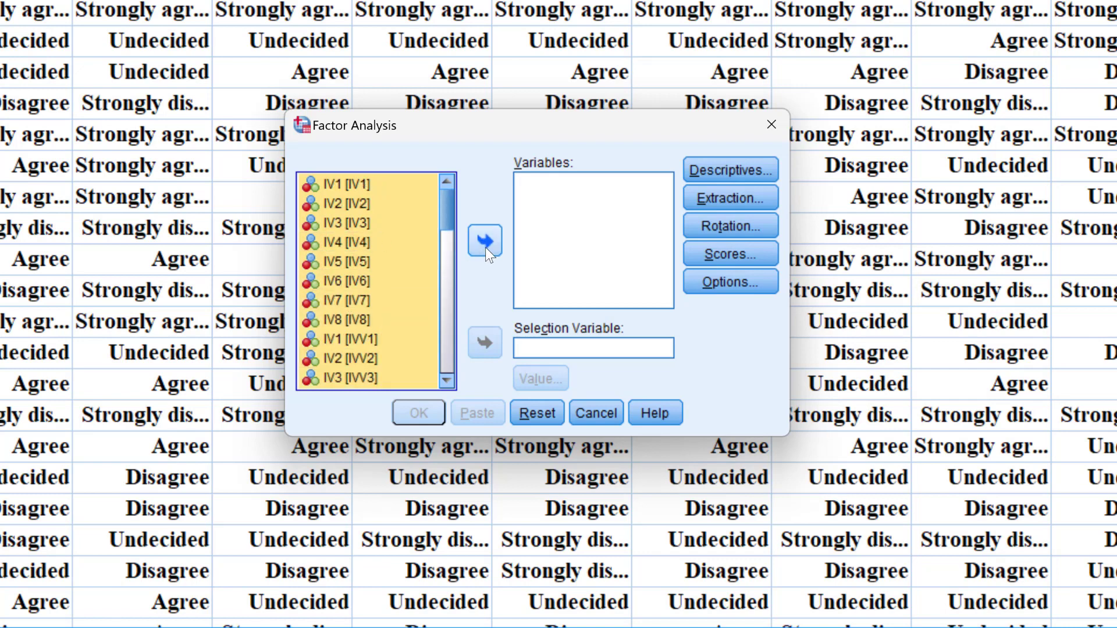
click(485, 240)
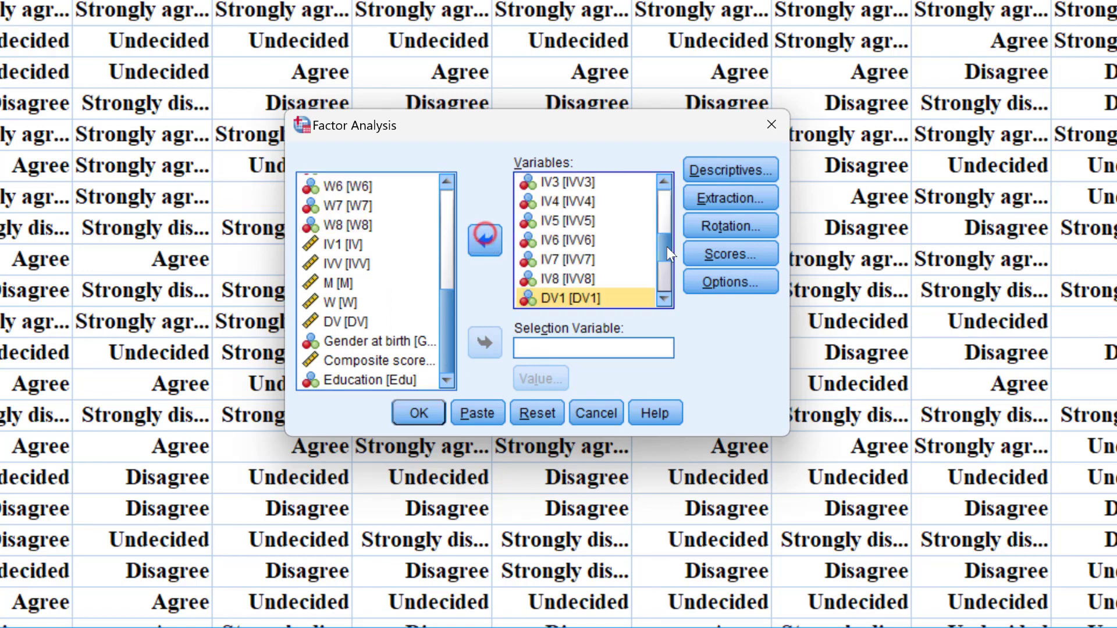
mouse_move(730, 169)
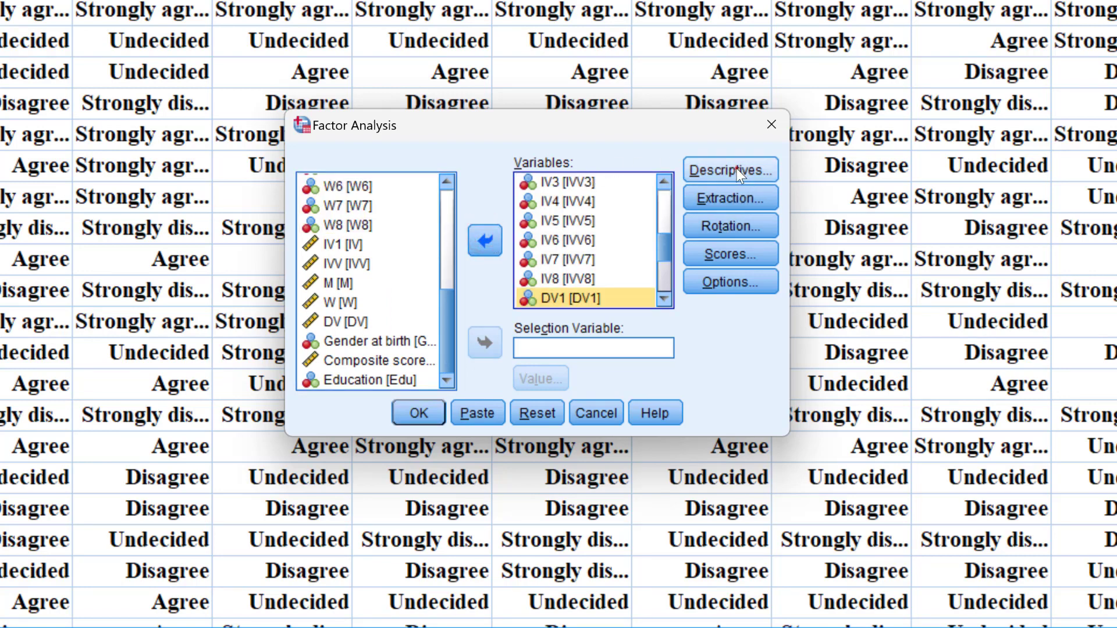
click(731, 169)
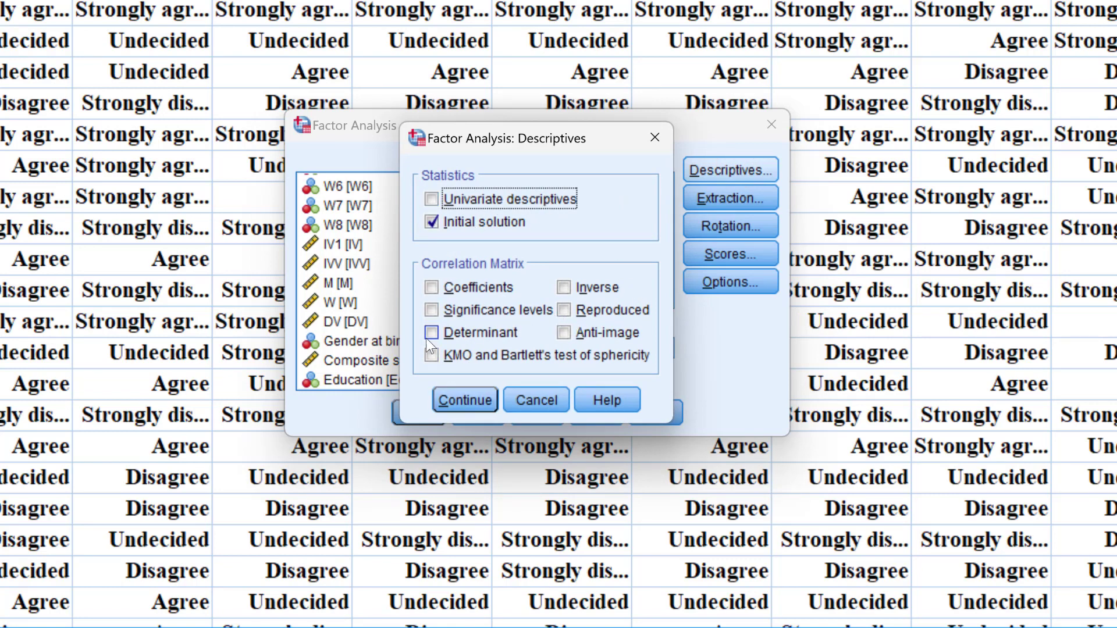
click(464, 399)
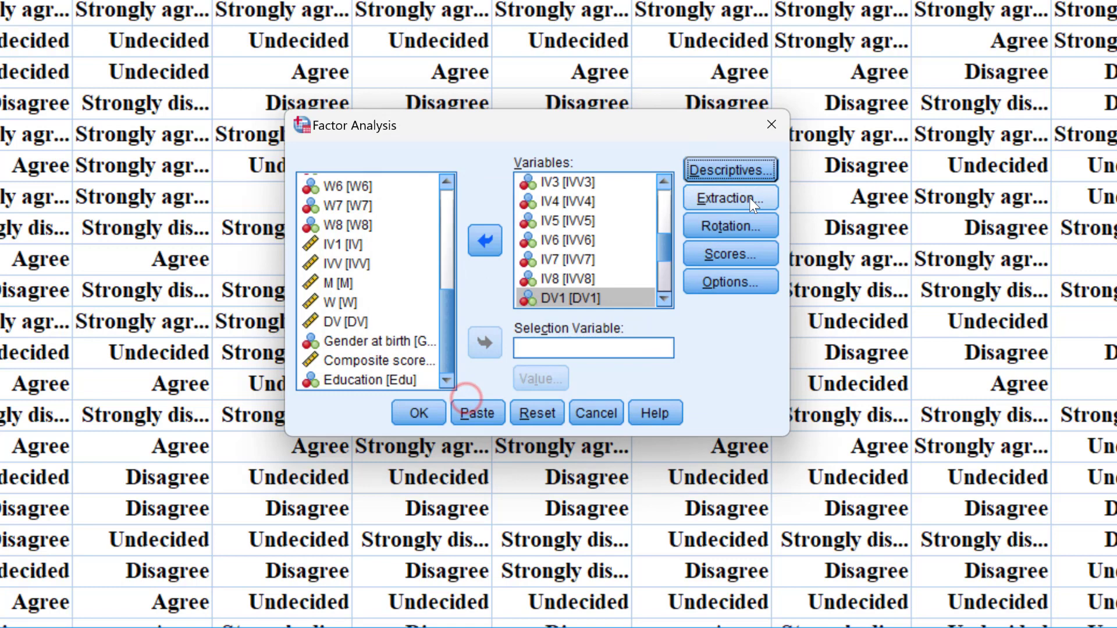
Set extraction to principal axis factoring, keeping eigenvalues greater than 1.
click(729, 198)
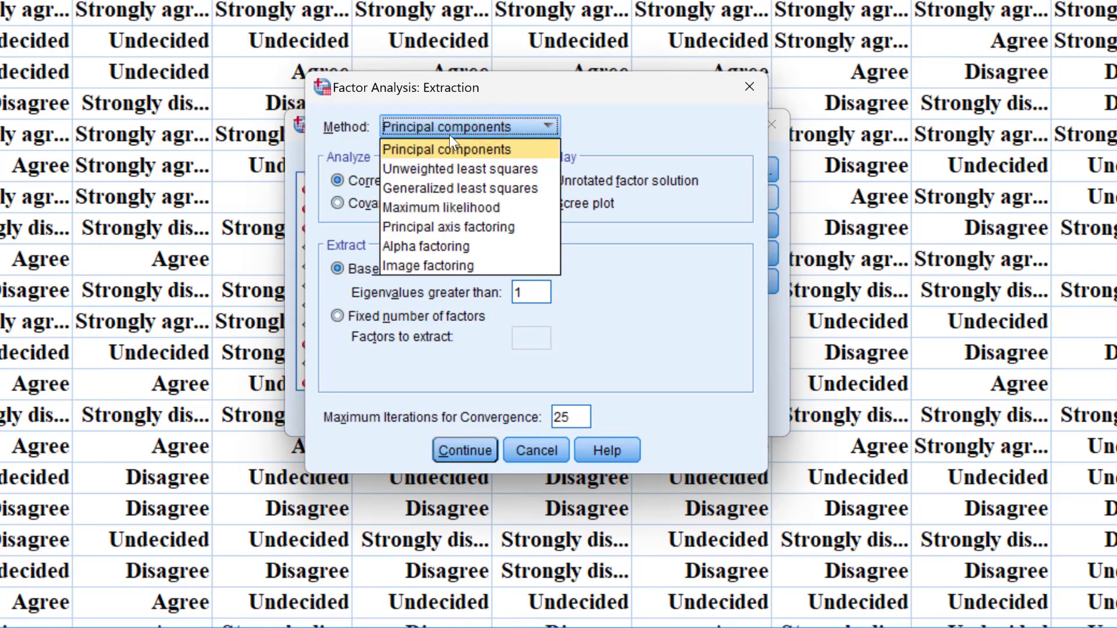
mouse_move(449, 226)
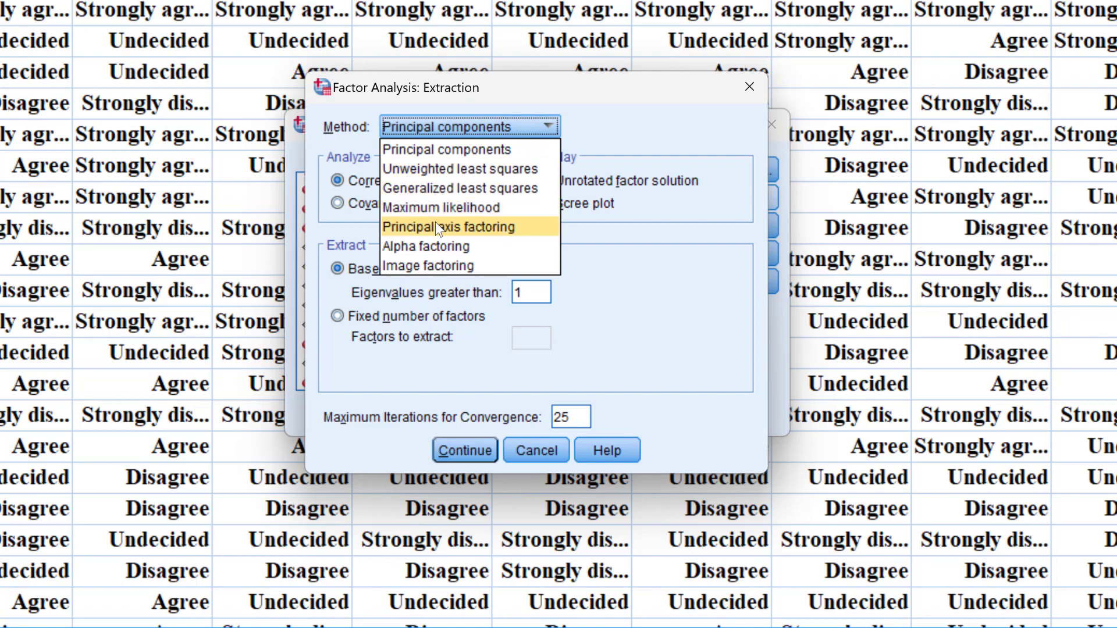
mouse_move(528, 231)
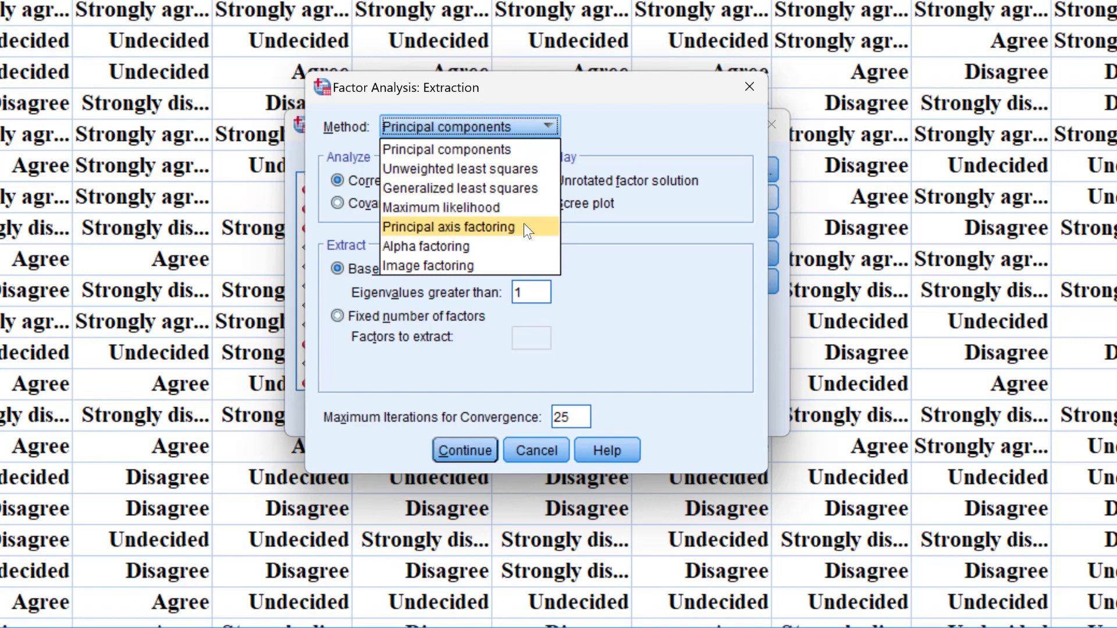
mouse_move(520, 226)
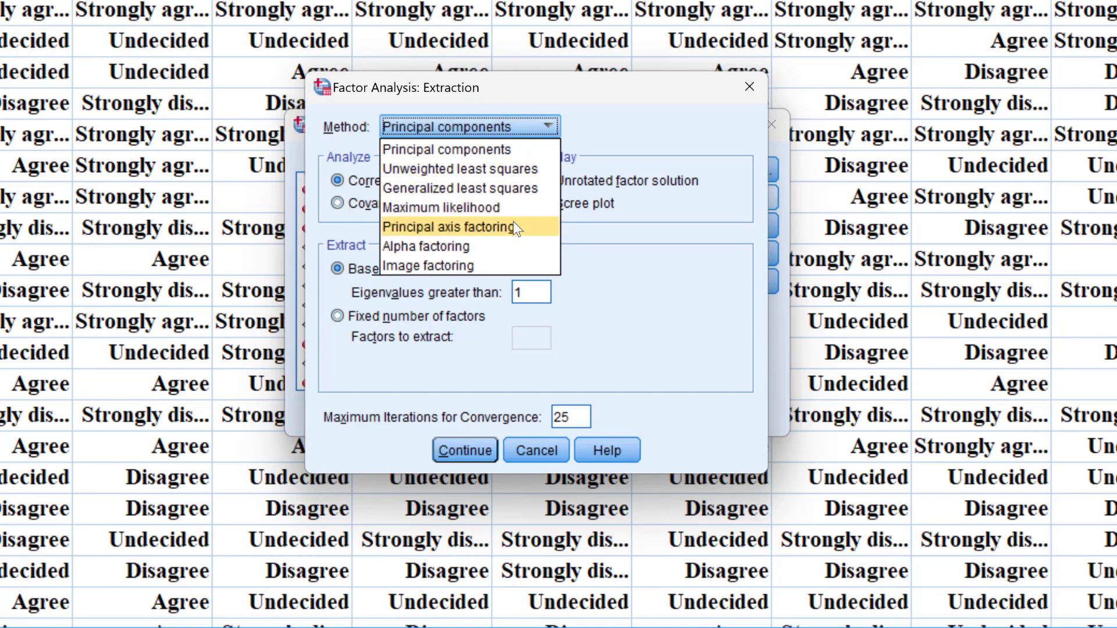
click(450, 228)
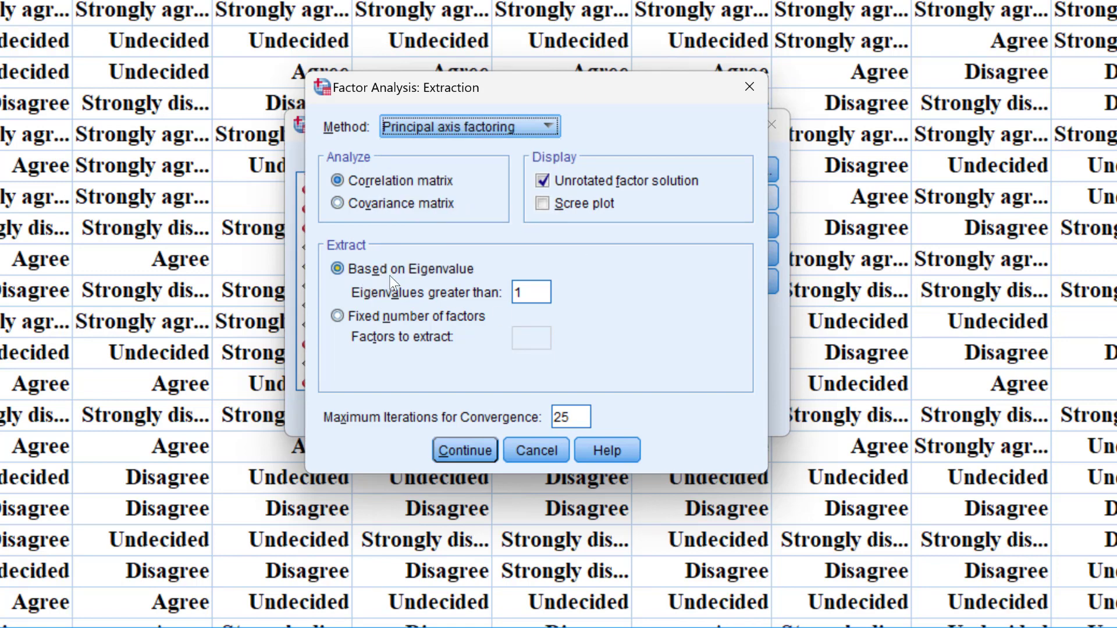
mouse_move(503, 314)
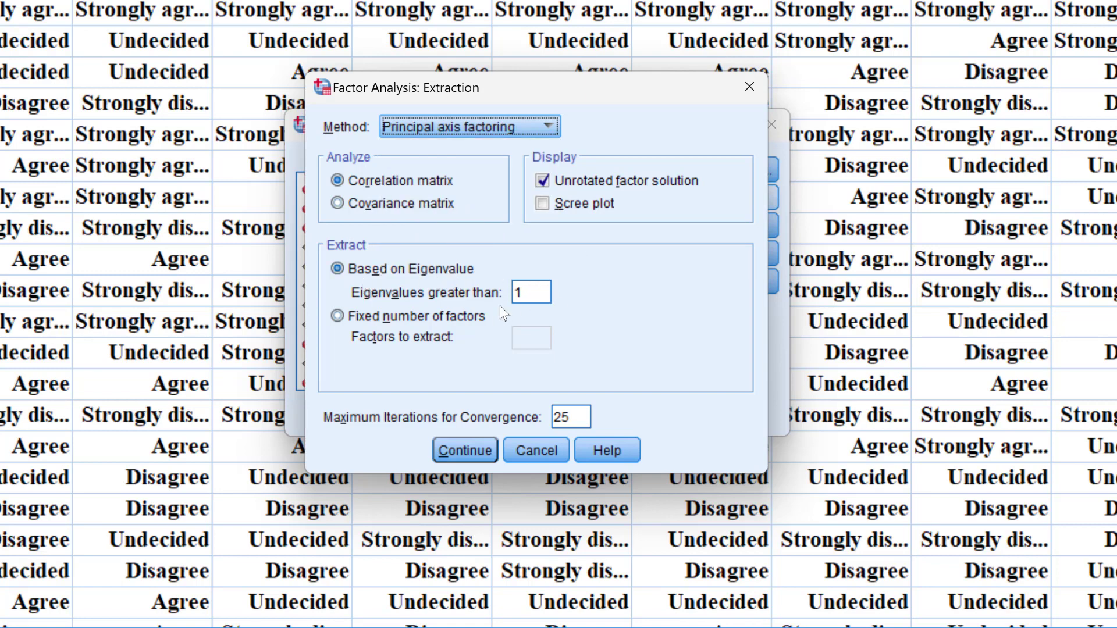
mouse_move(531, 258)
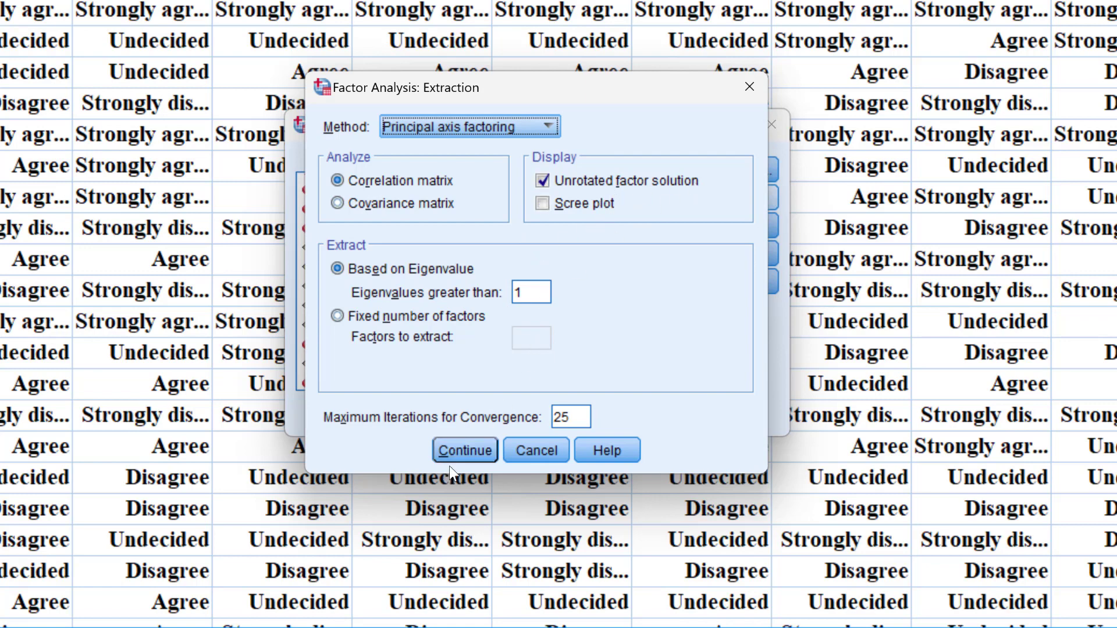
click(464, 450)
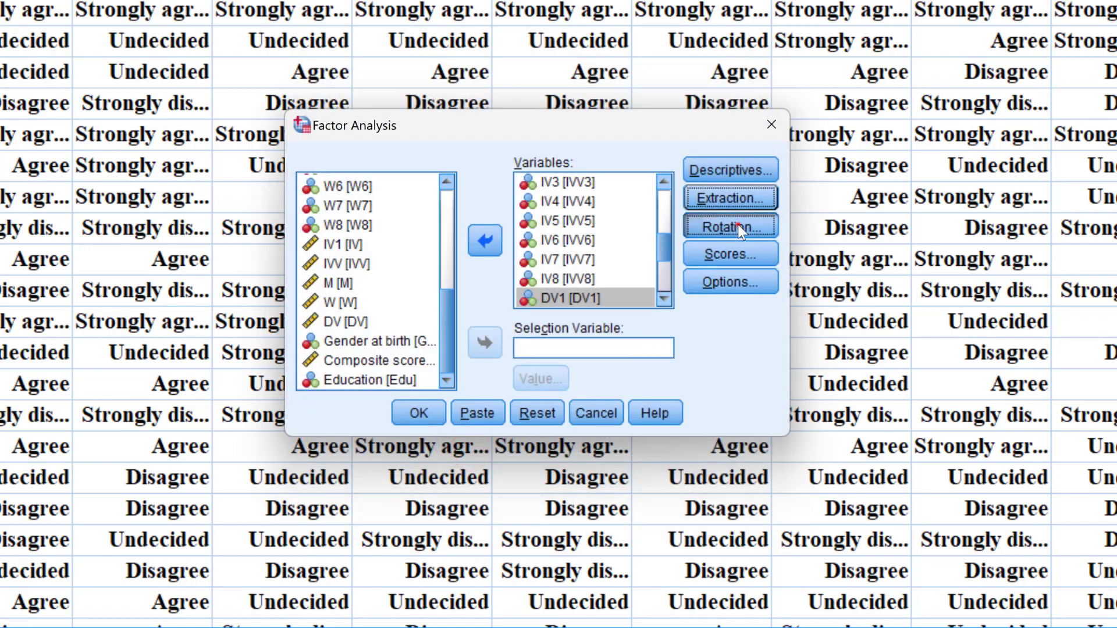
Leave rotation at None, save no scores, and keep listwise exclusion of missing cases.
click(729, 226)
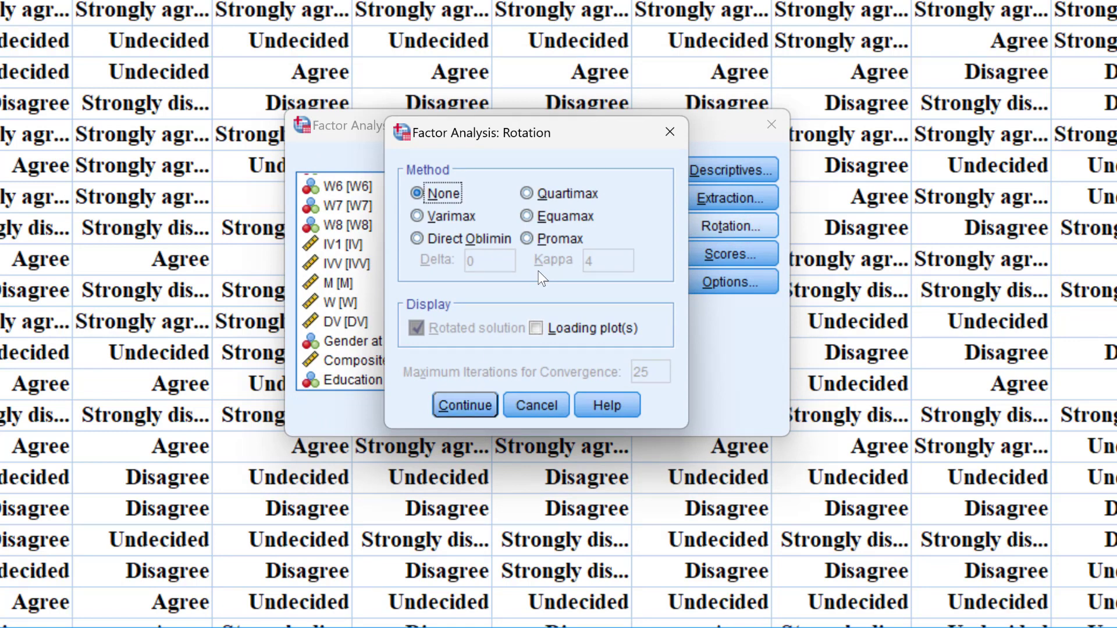
mouse_move(454, 259)
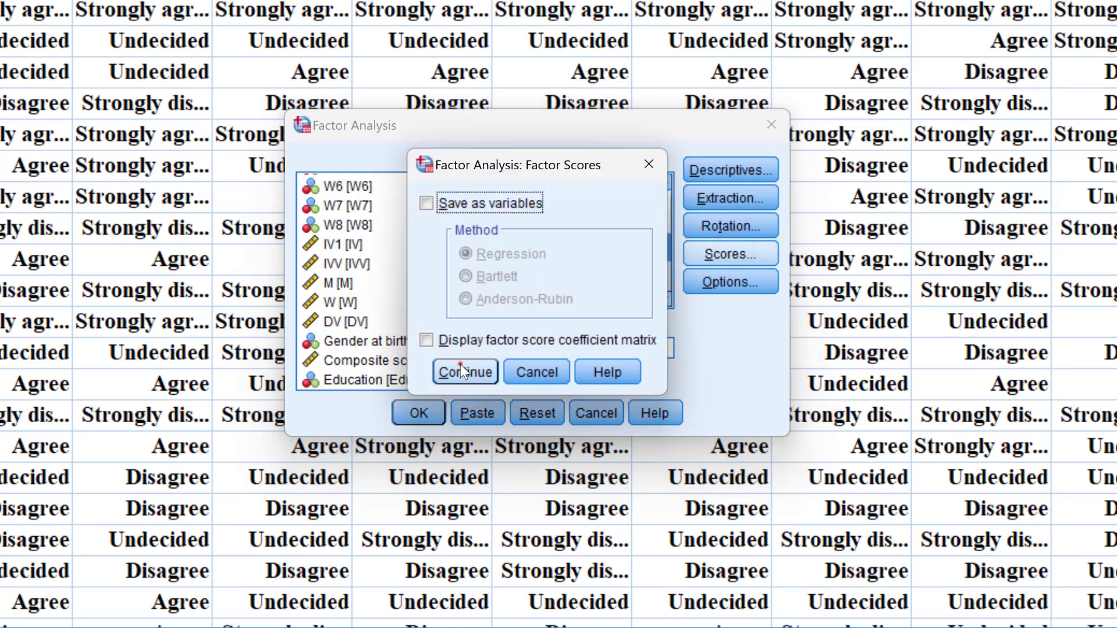
click(730, 282)
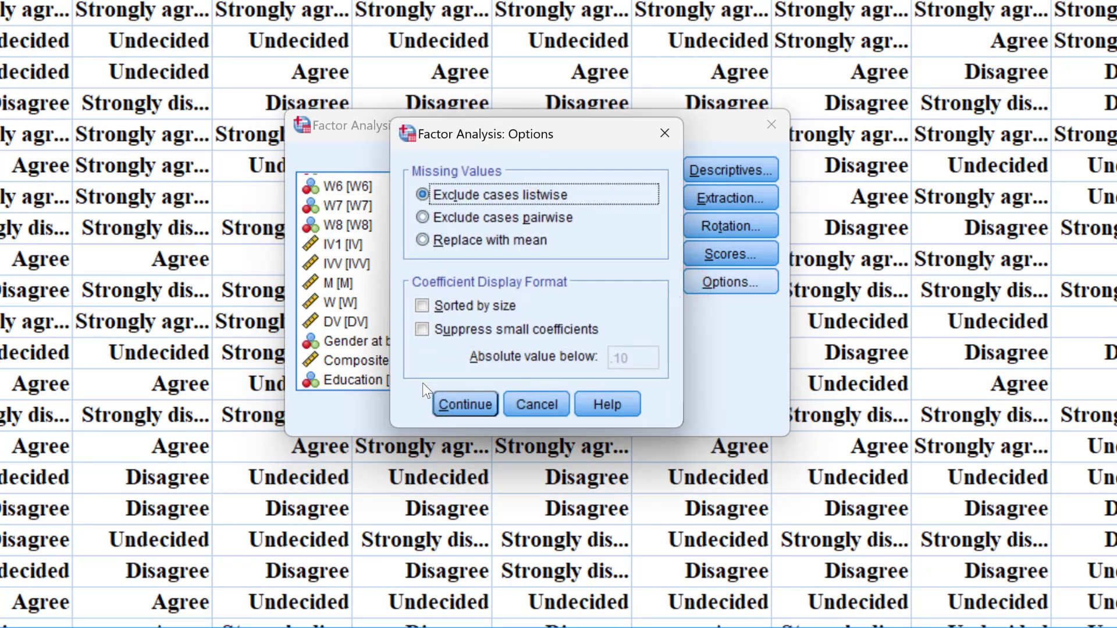
click(464, 404)
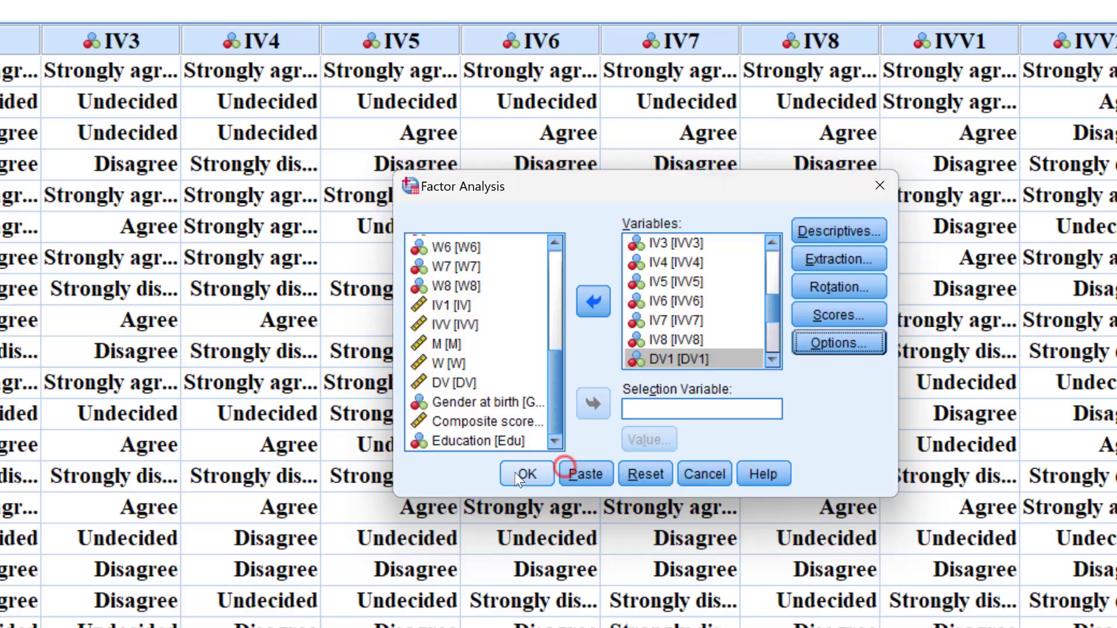
Run the factor analysis to get Total Variance Explained, first factor explaining 71.330%.
click(526, 474)
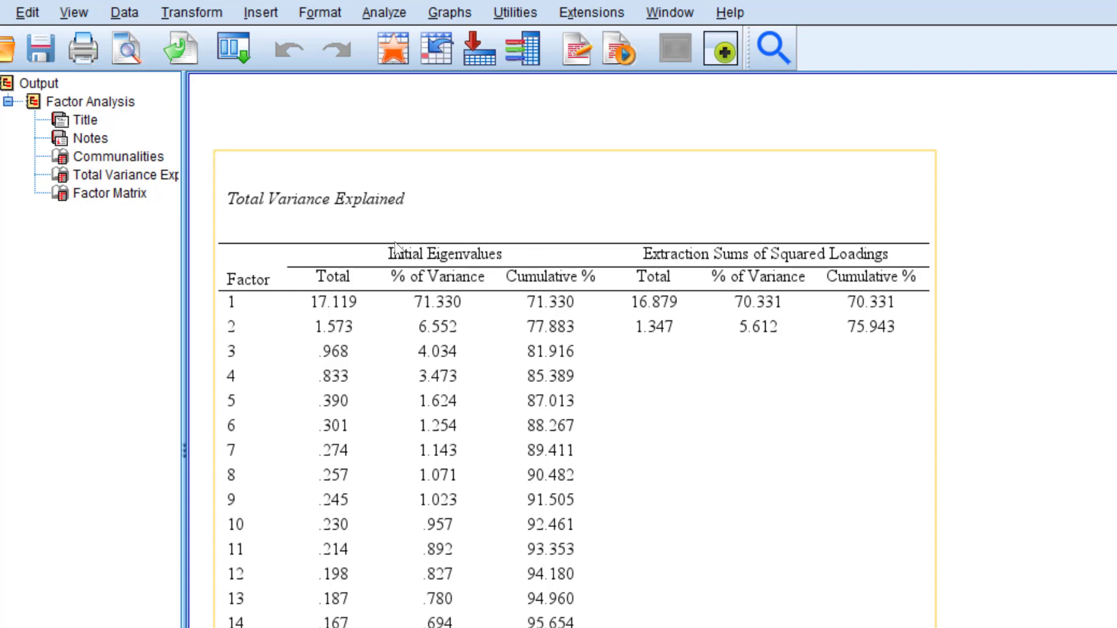
mouse_move(362, 206)
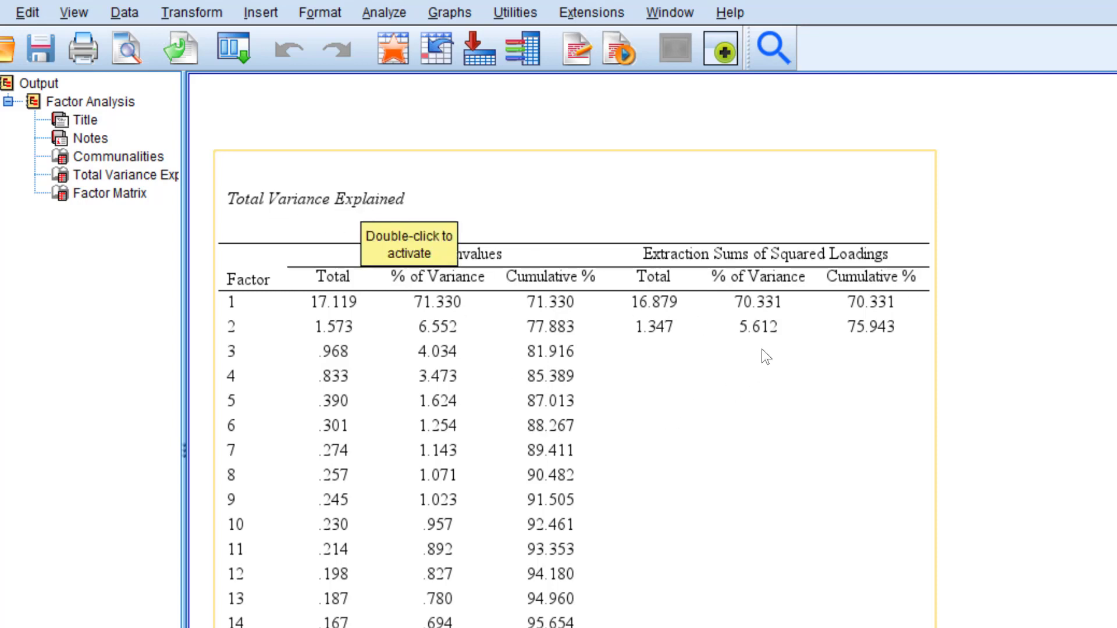
mouse_move(757, 323)
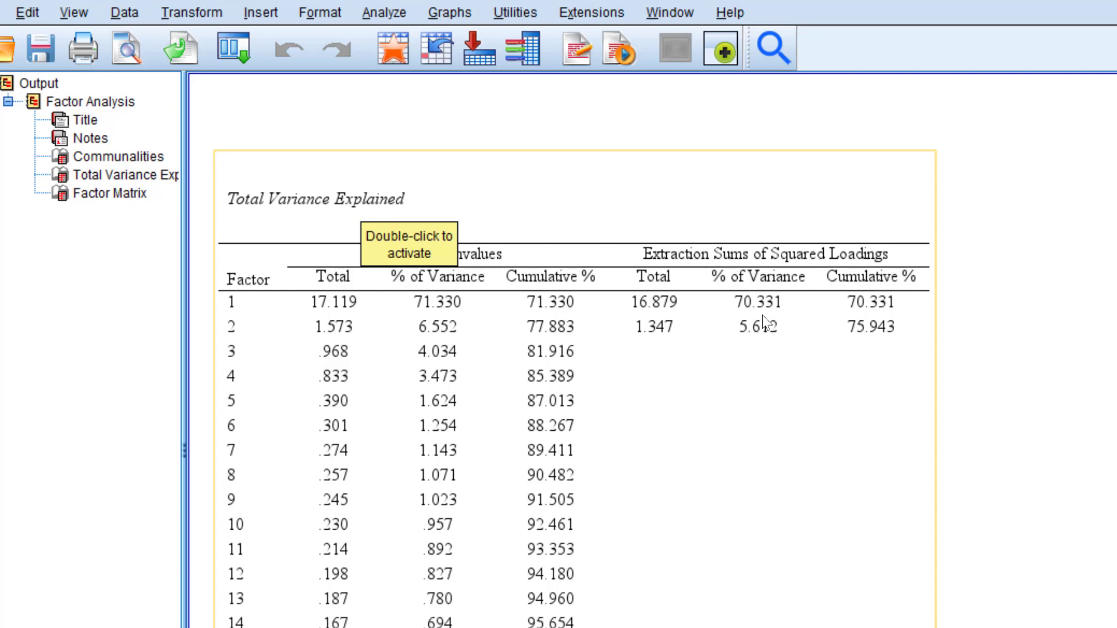
mouse_move(848, 292)
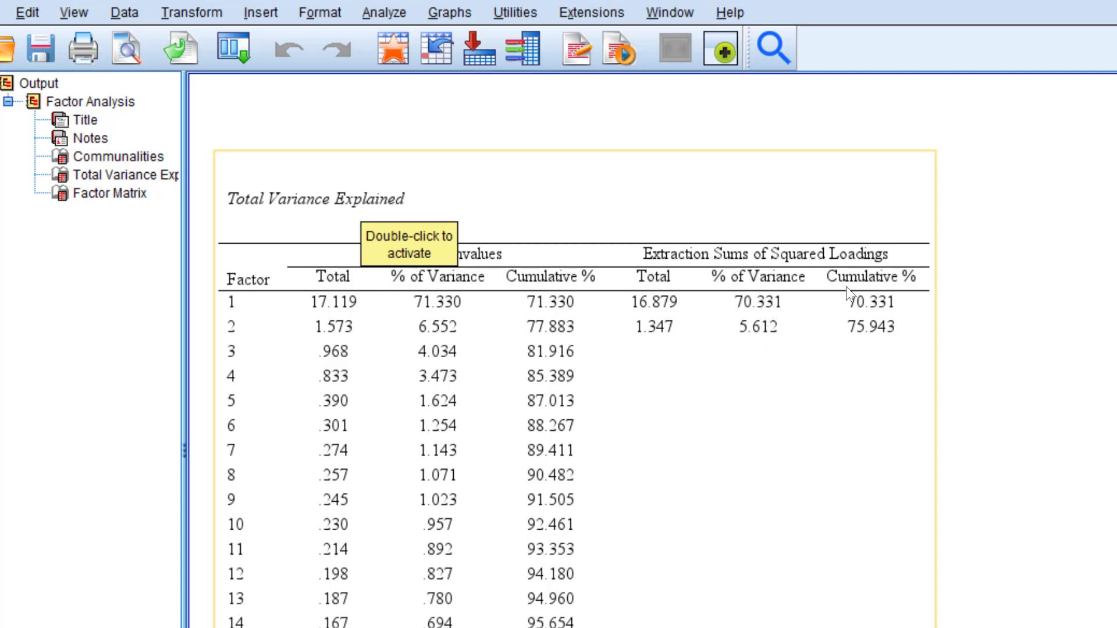
mouse_move(741, 324)
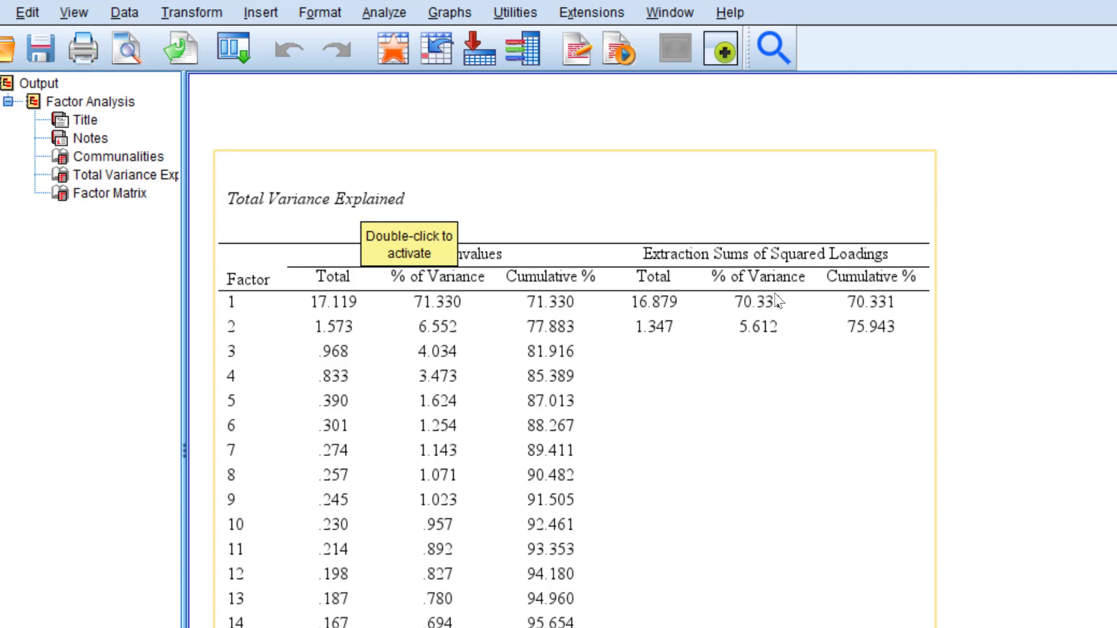
mouse_move(616, 425)
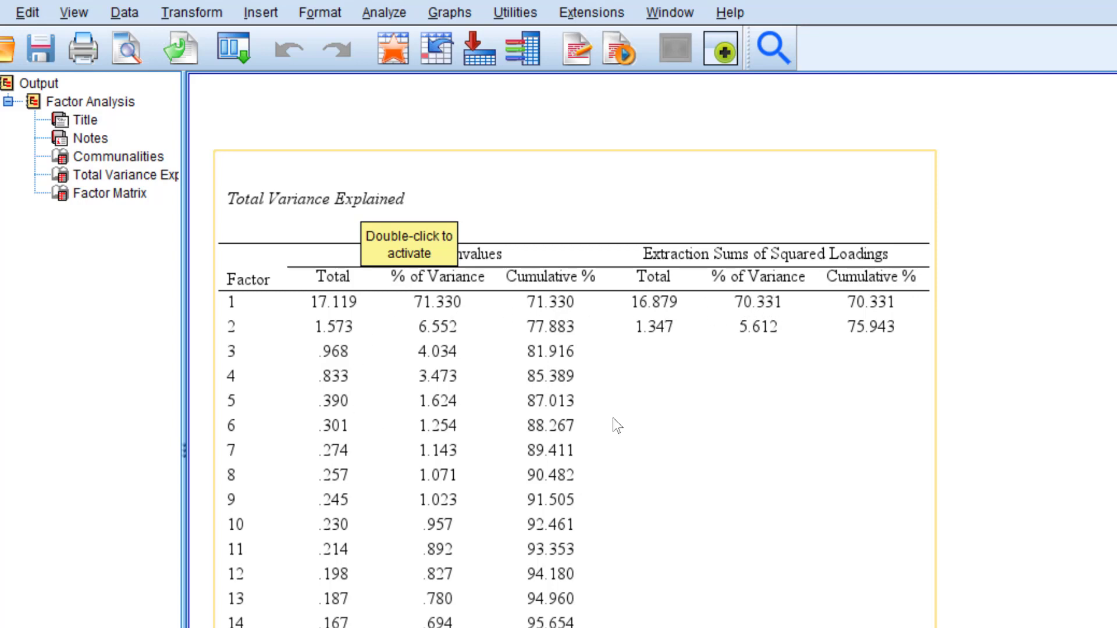
mouse_move(802, 289)
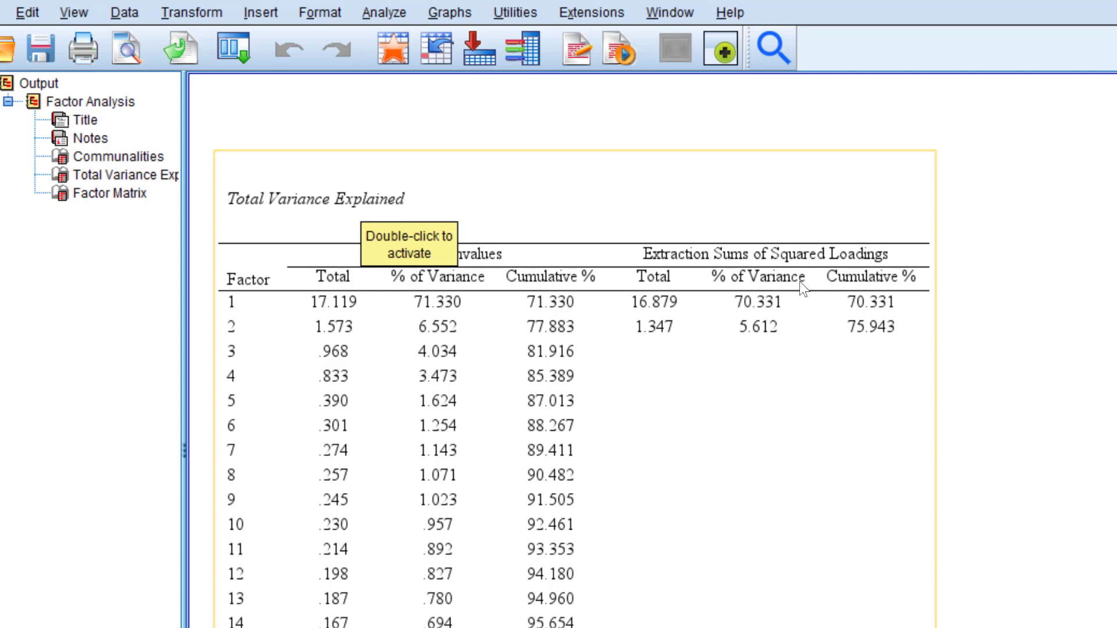
mouse_move(760, 302)
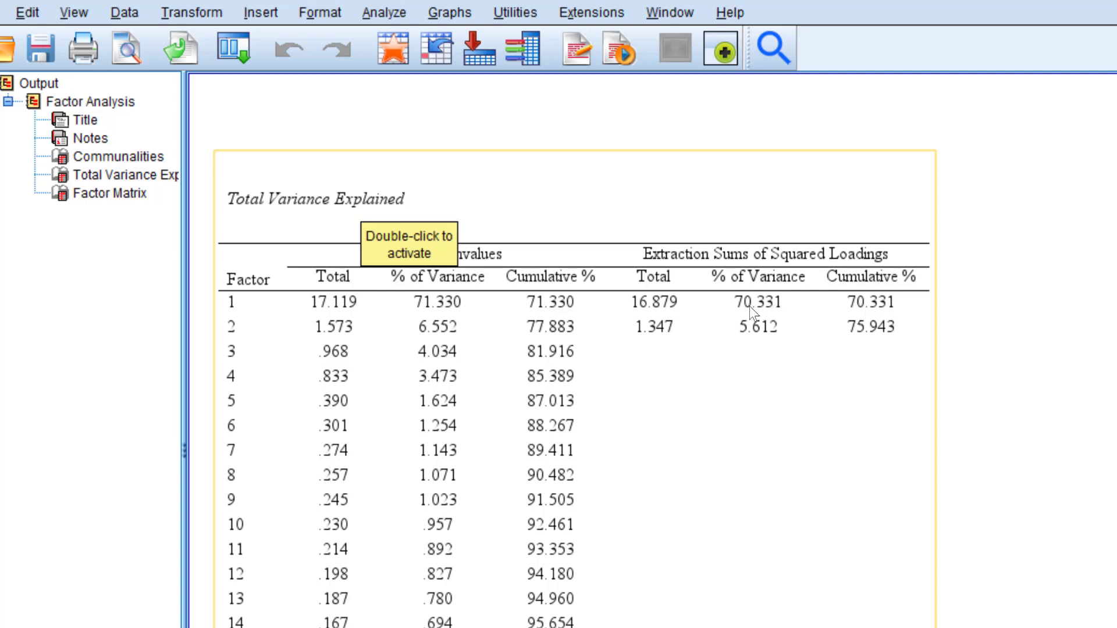
mouse_move(759, 308)
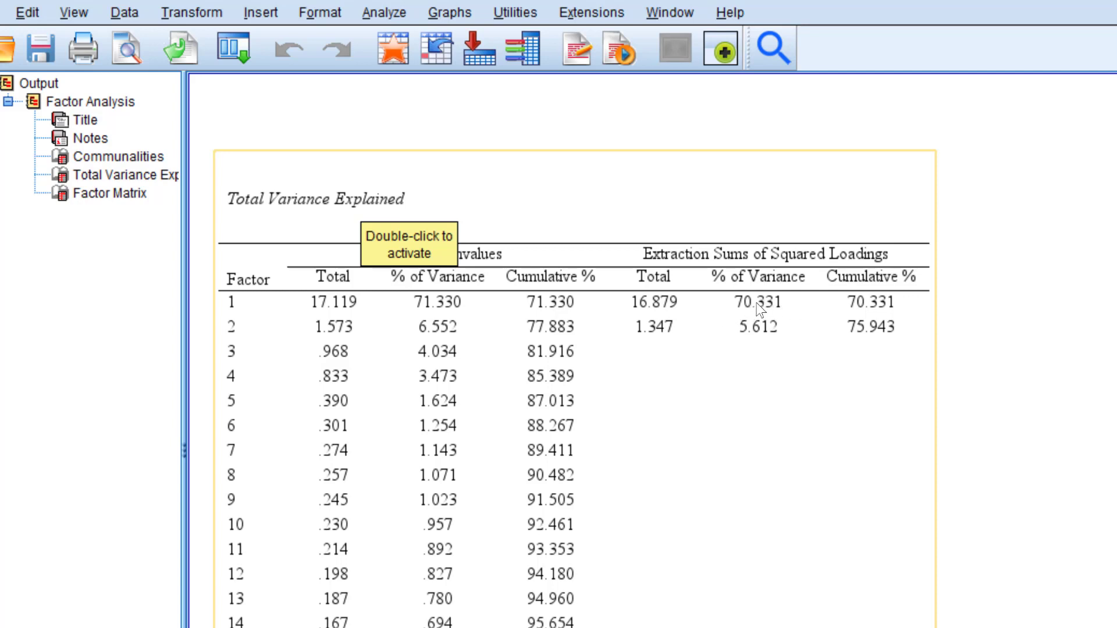
mouse_move(722, 323)
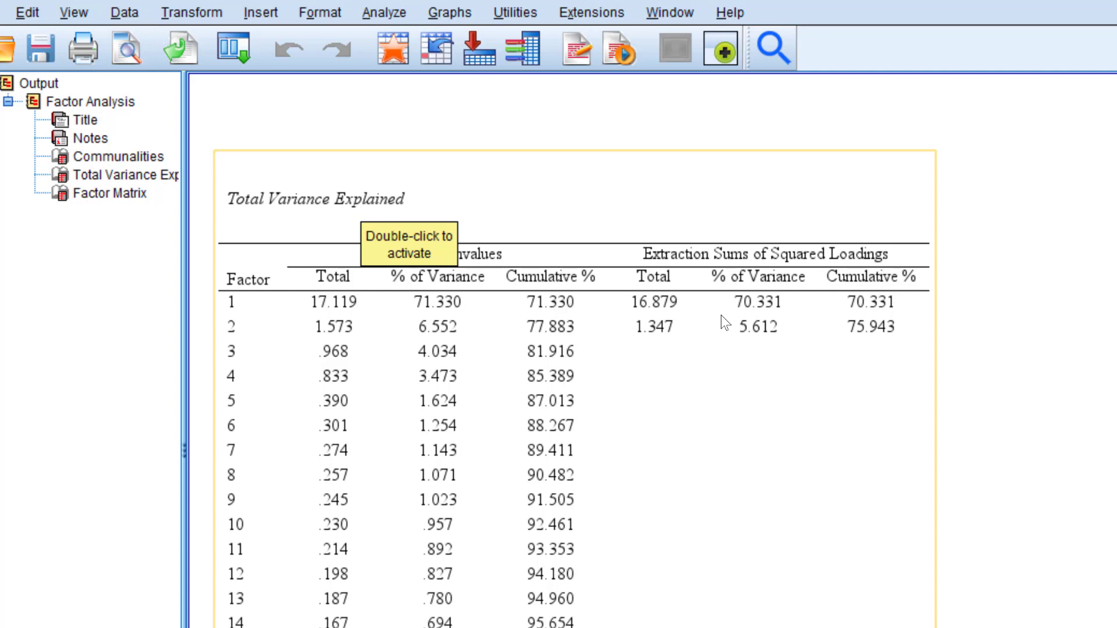
mouse_move(781, 299)
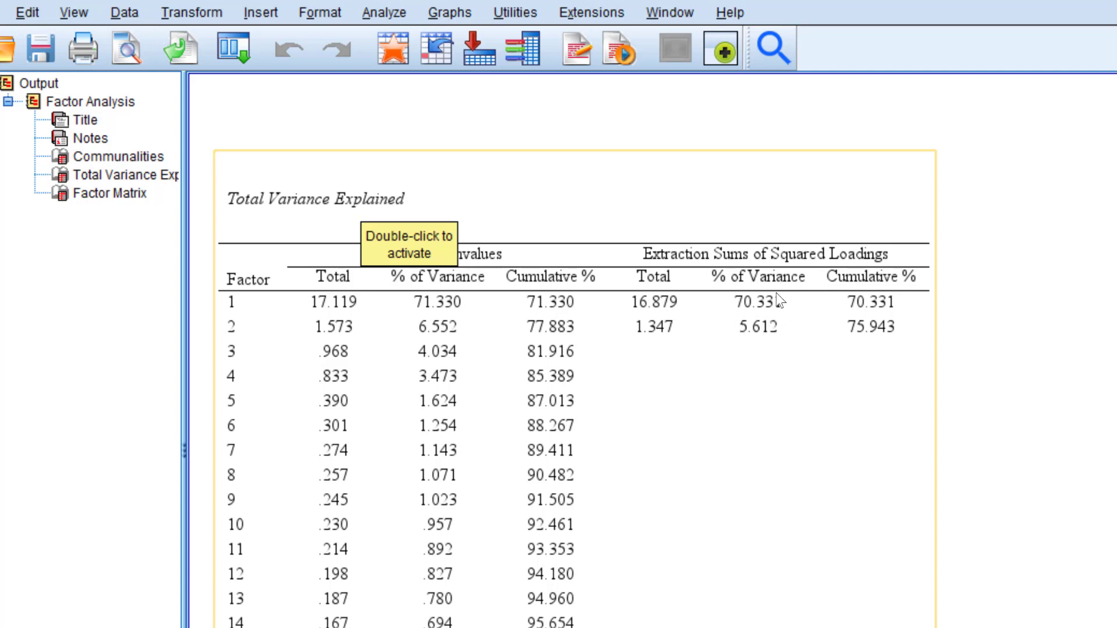
mouse_move(726, 276)
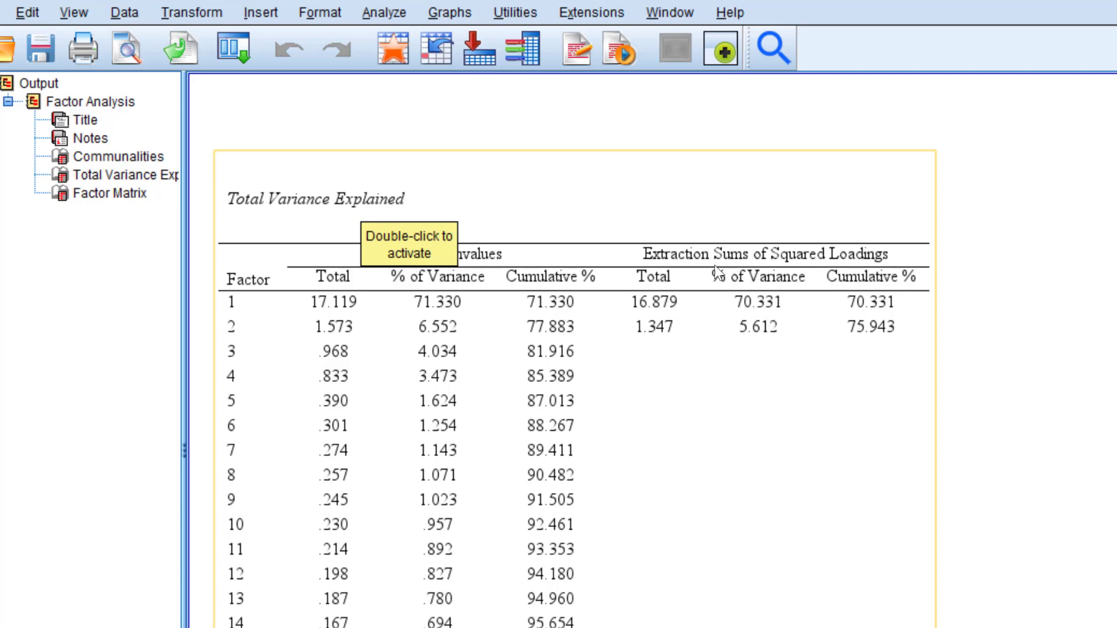
mouse_move(845, 321)
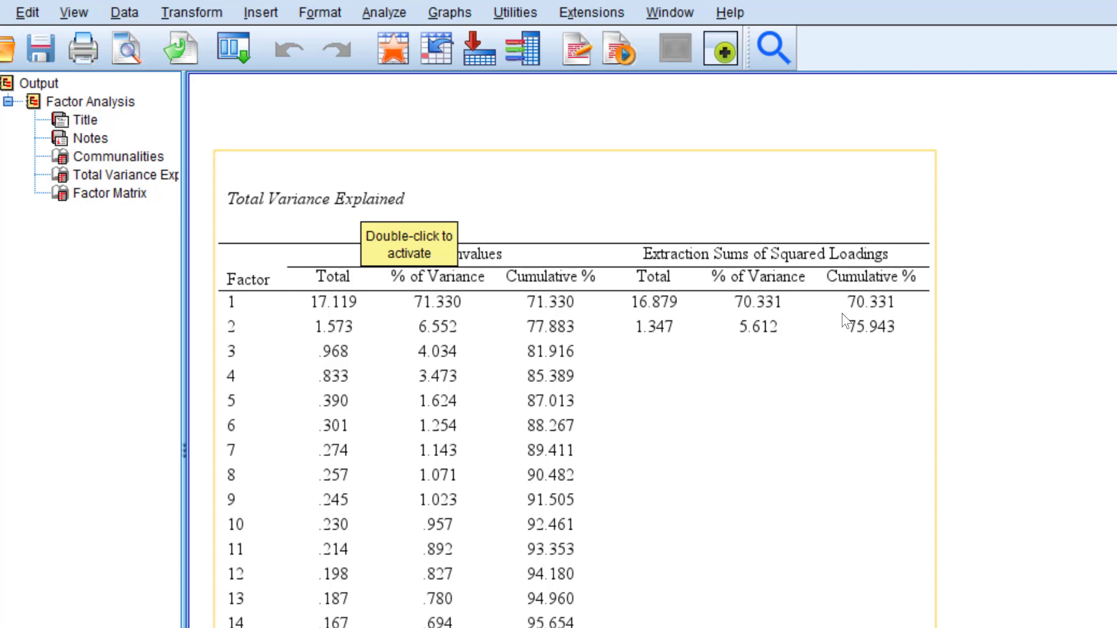
mouse_move(811, 312)
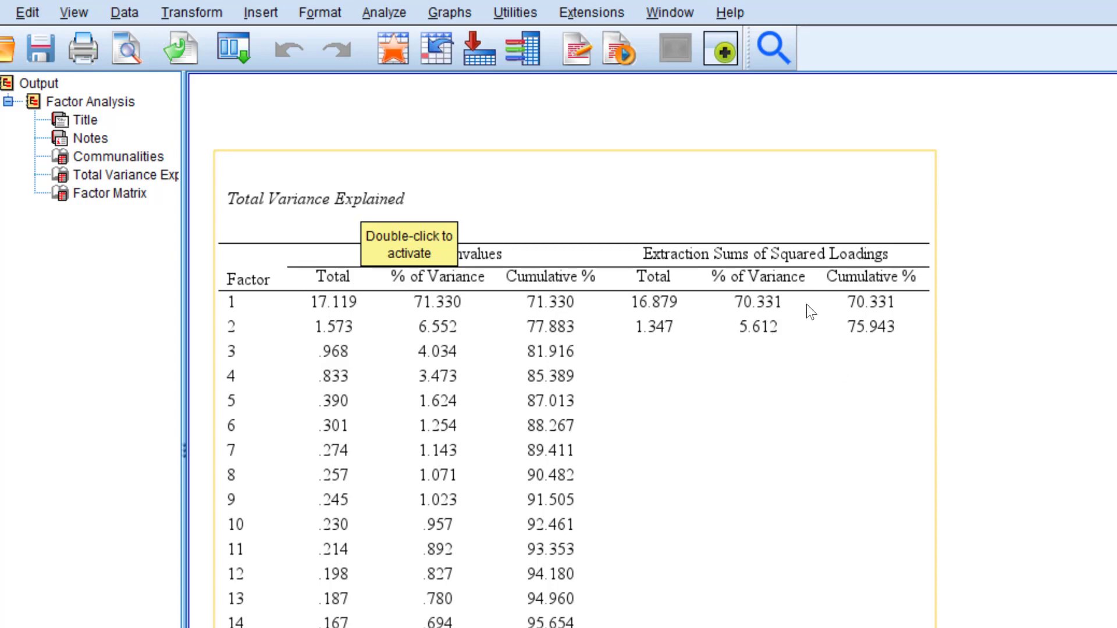
mouse_move(732, 314)
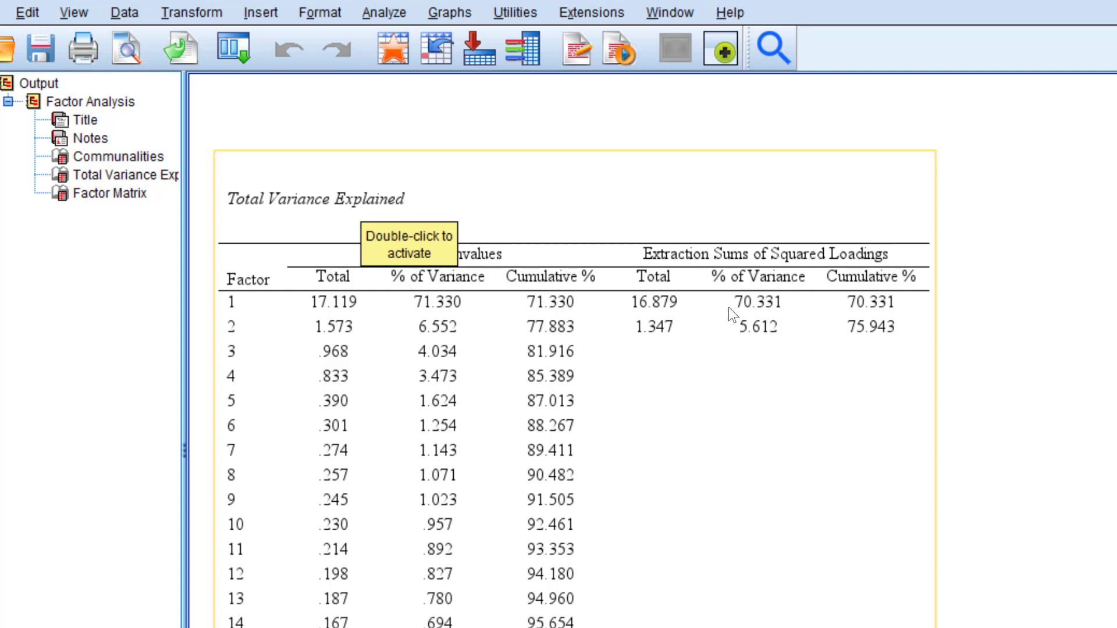